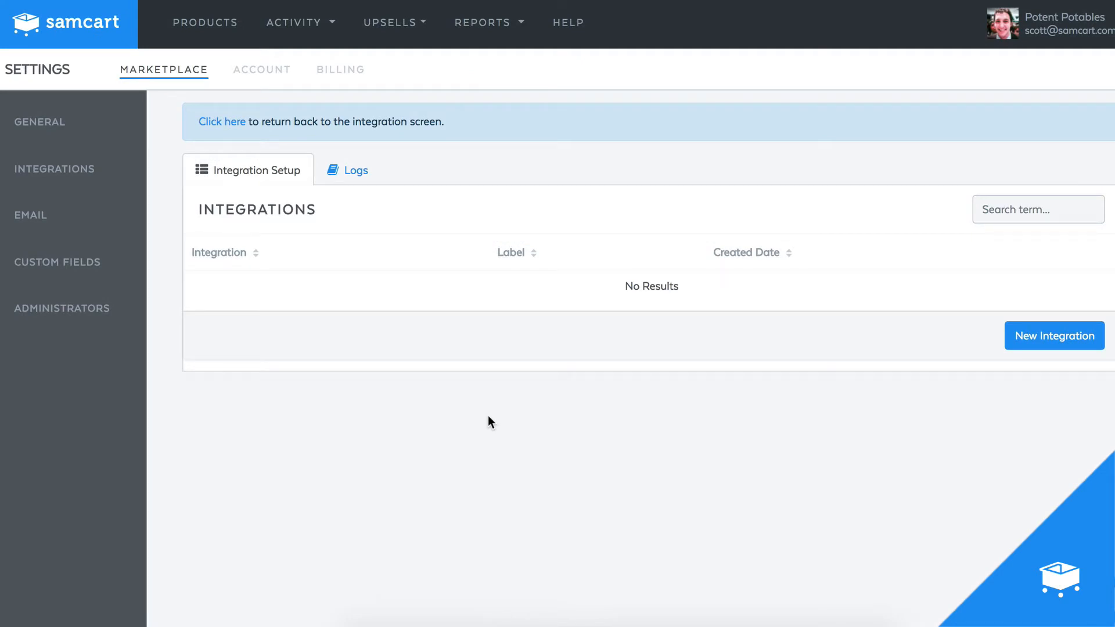
mouse_move(569, 401)
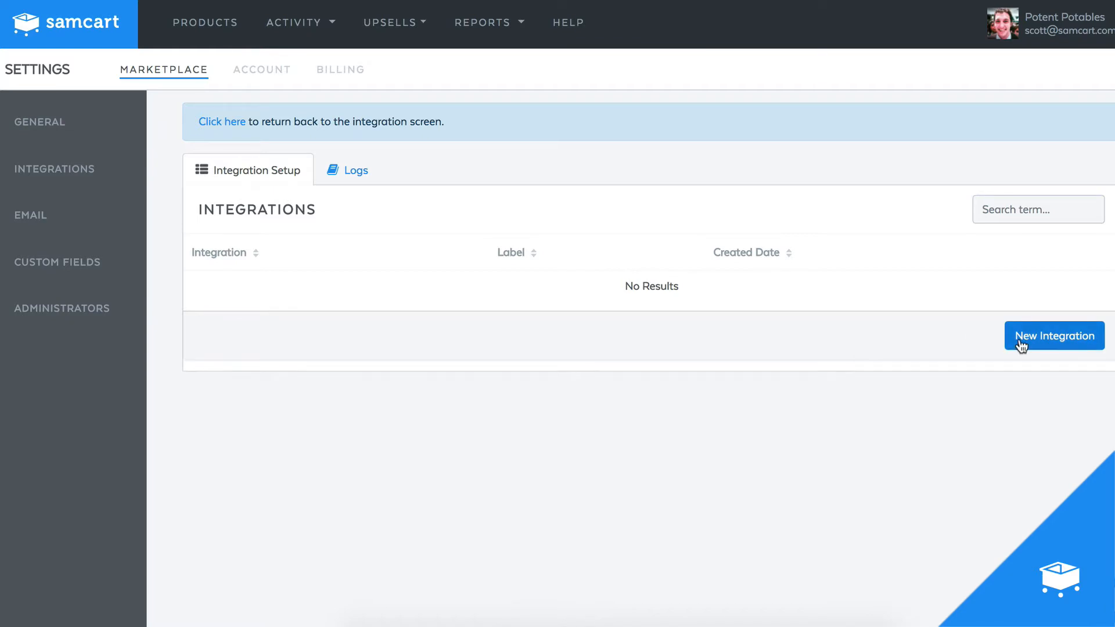
- Start a new MemberPress integration named 'Get 10k Fans MemberPress'
left_click(1054, 335)
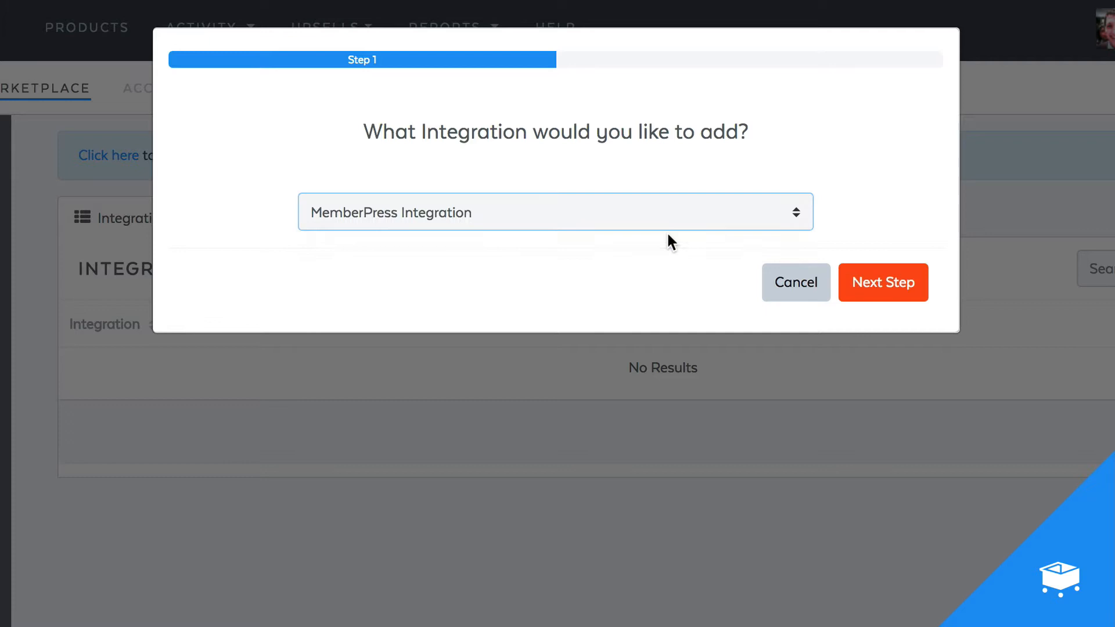
left_click(883, 282)
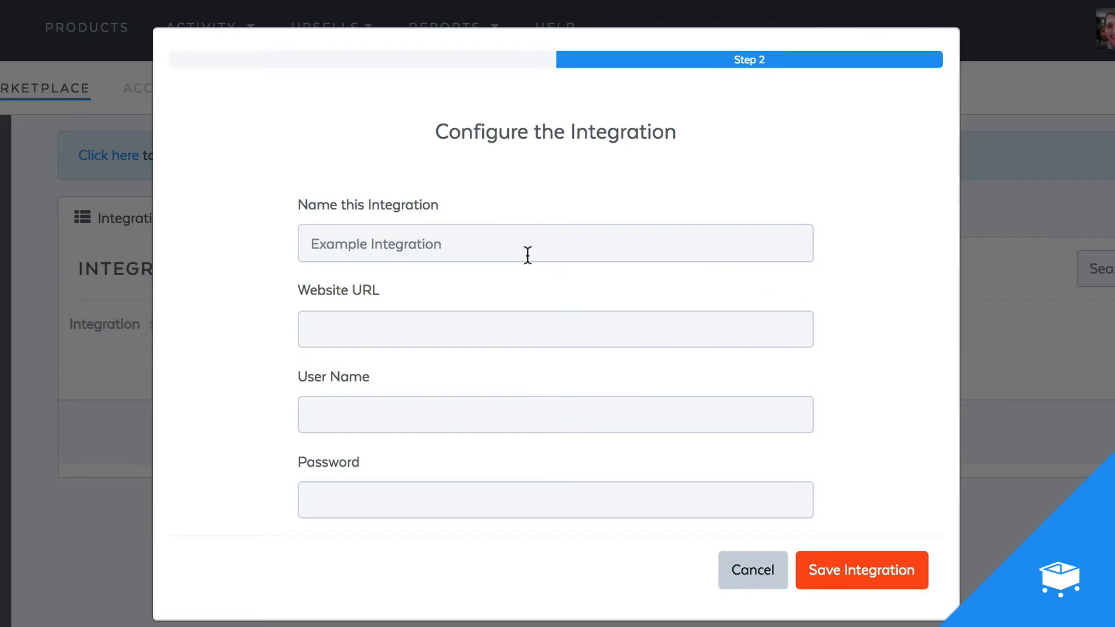
type("Get 10k Fans MemberPress")
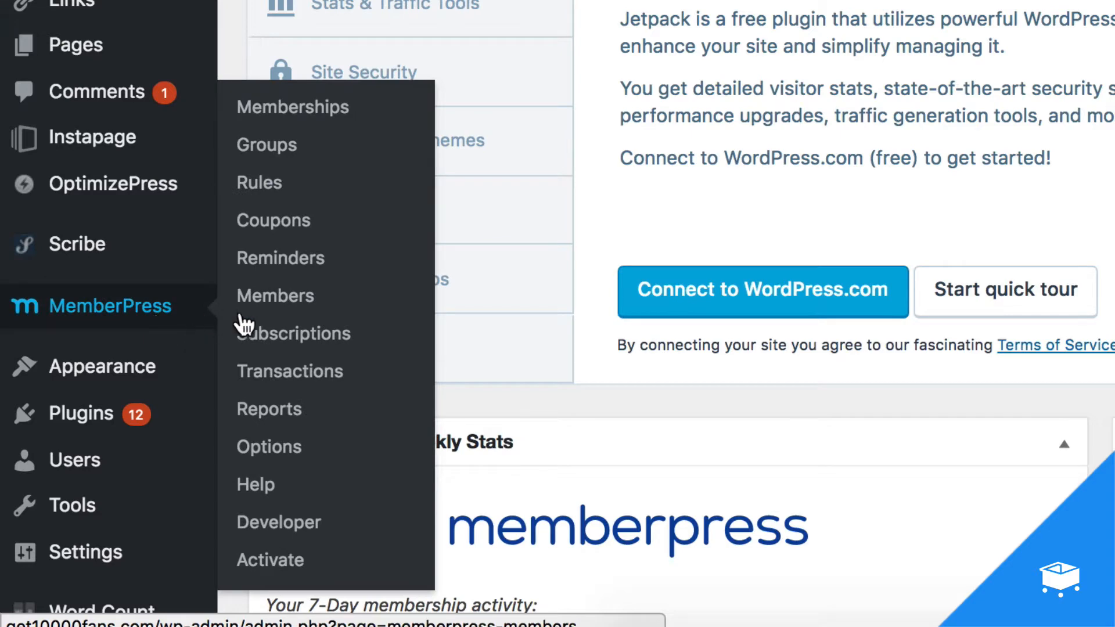
mouse_move(278, 521)
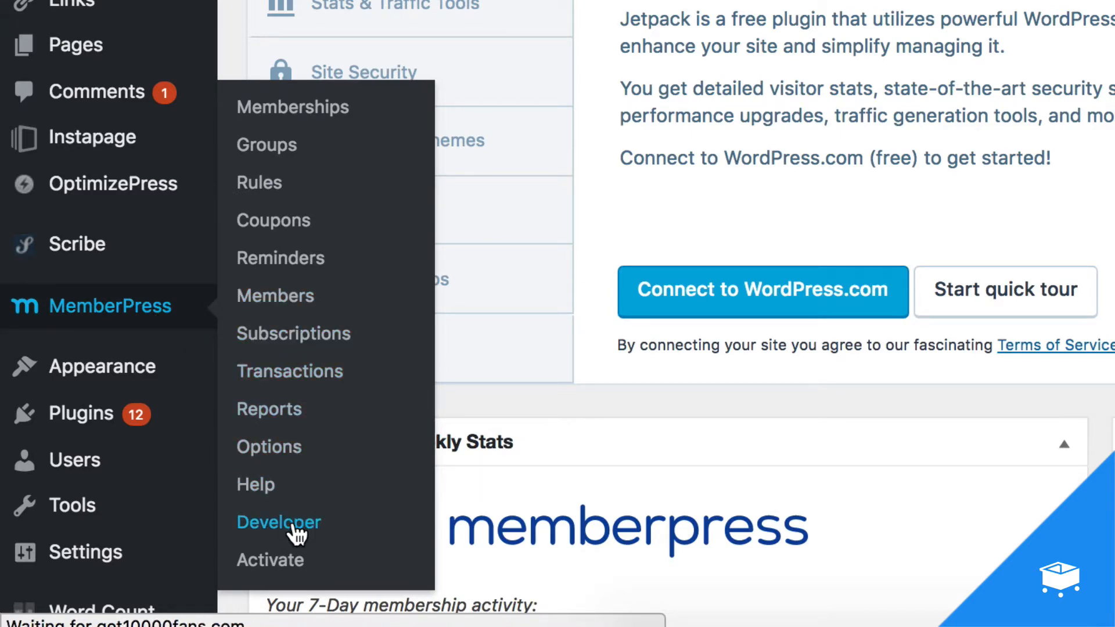
- In MemberPress Developer tools, view the REST API Get Transaction route with its base URL
left_click(277, 521)
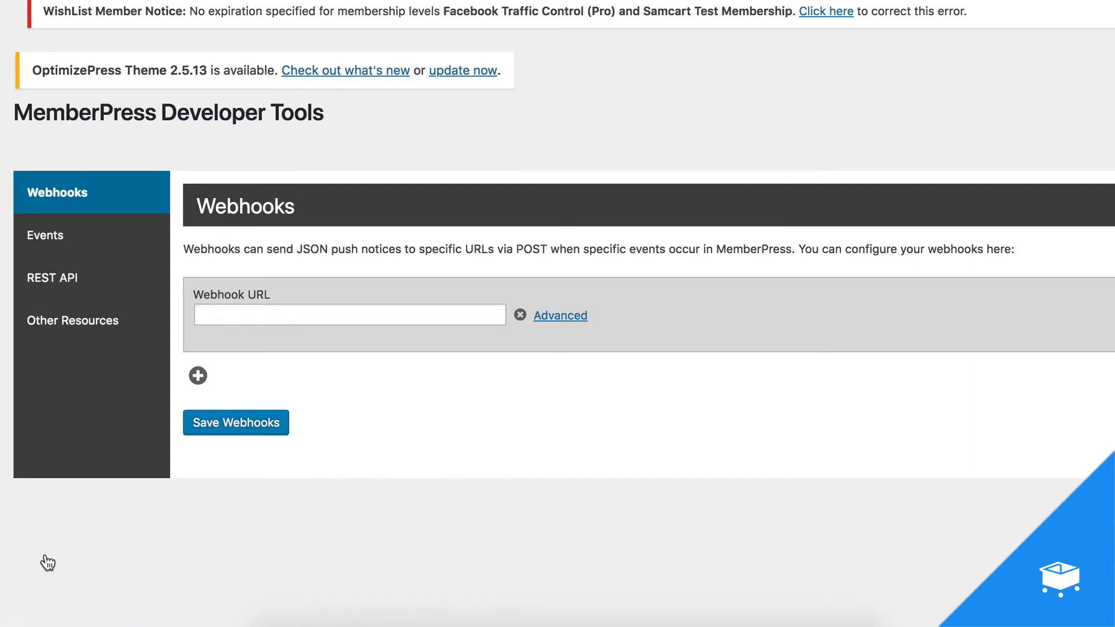
left_click(53, 277)
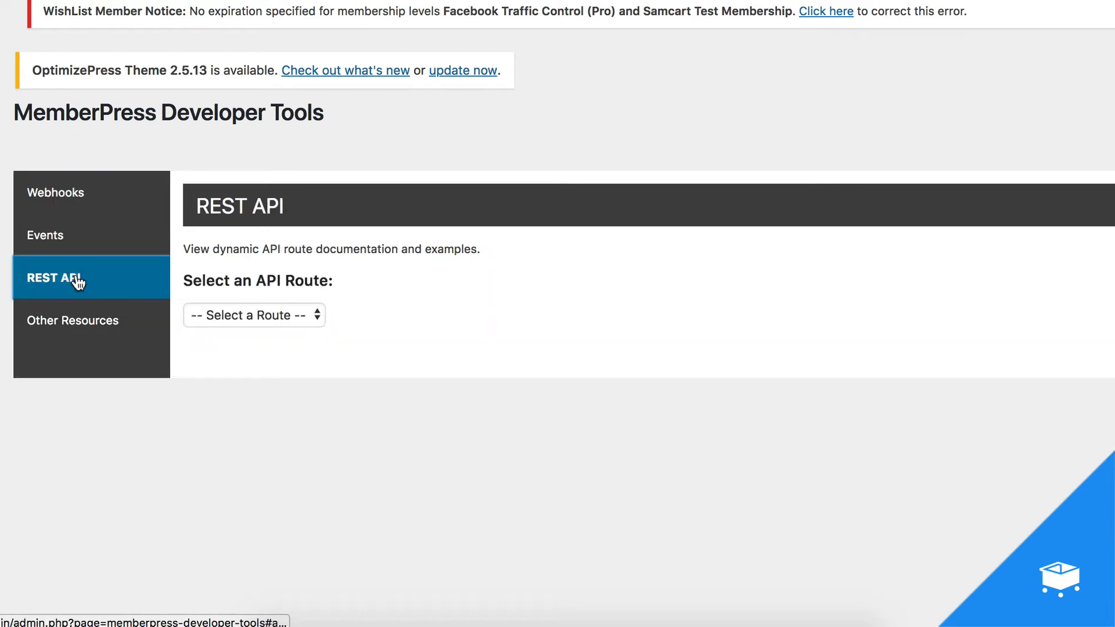
left_click(253, 315)
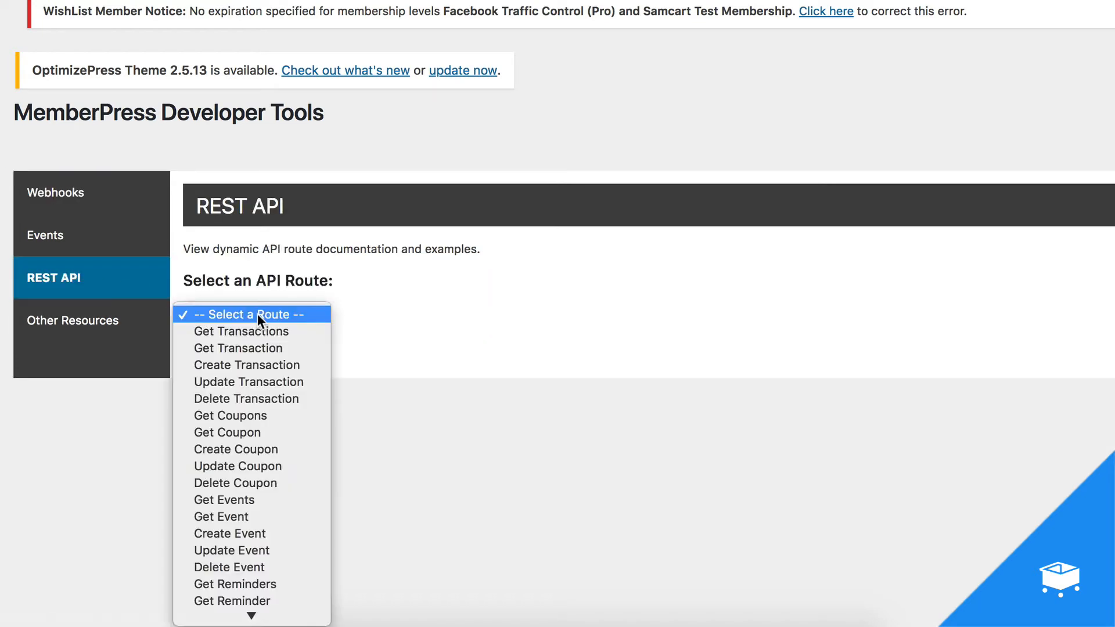
mouse_move(256, 349)
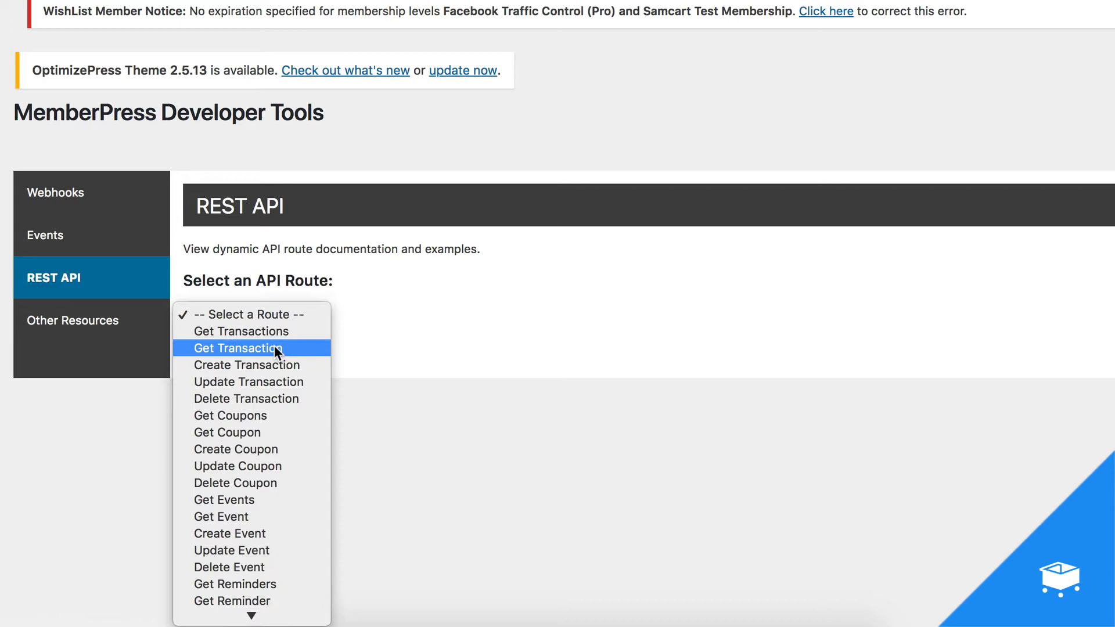
left_click(240, 348)
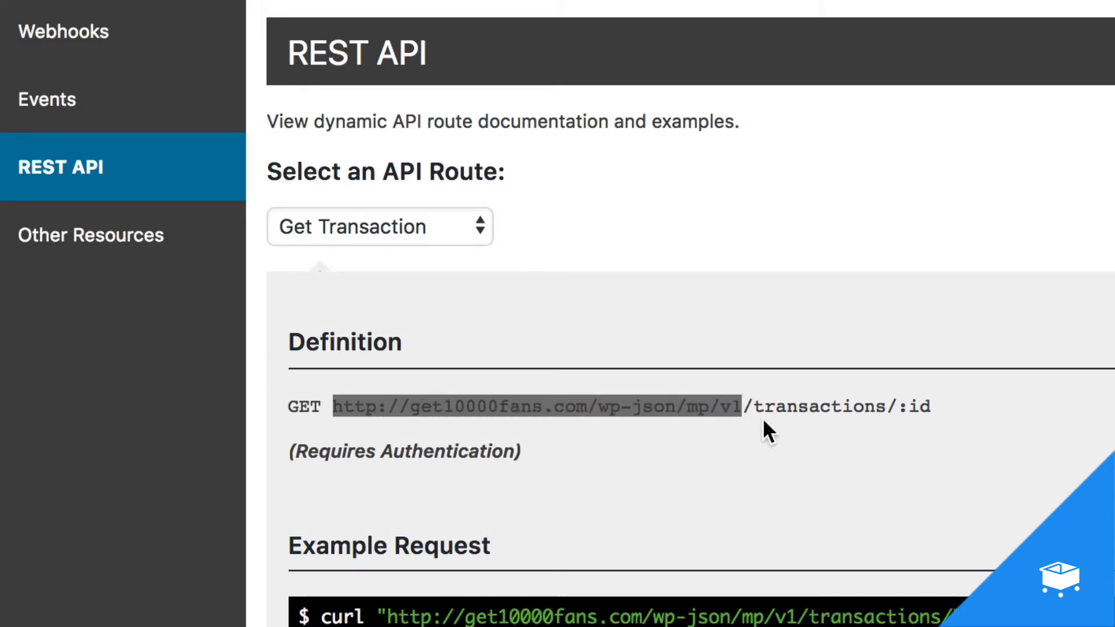
mouse_move(736, 430)
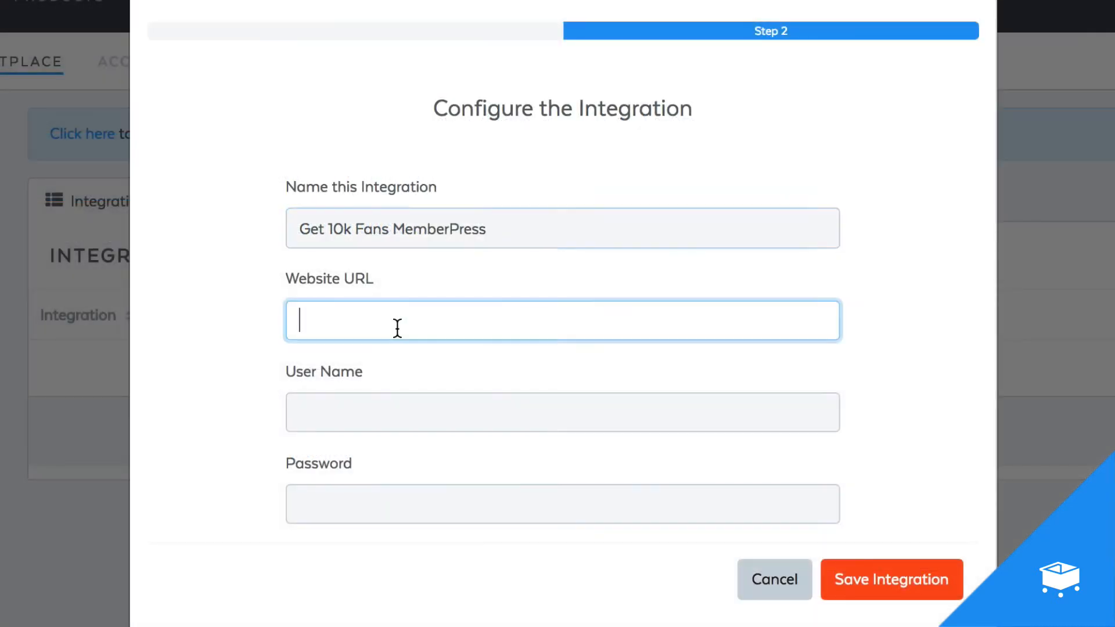
type("http://get10000fans.com/wp-json/mp/v1")
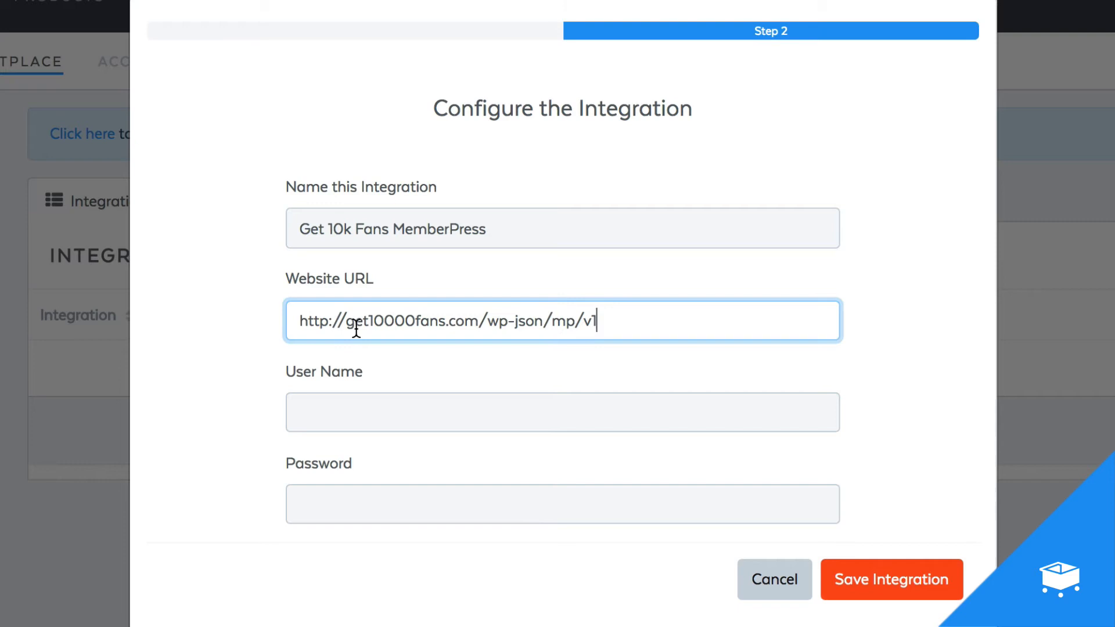
mouse_move(255, 355)
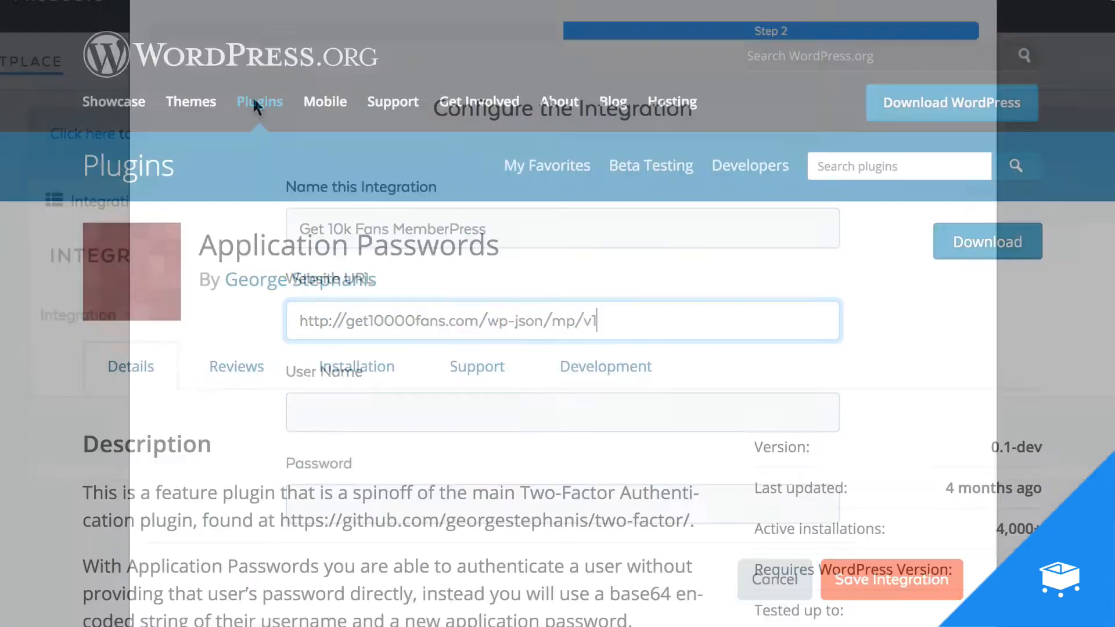
left_click(774, 578)
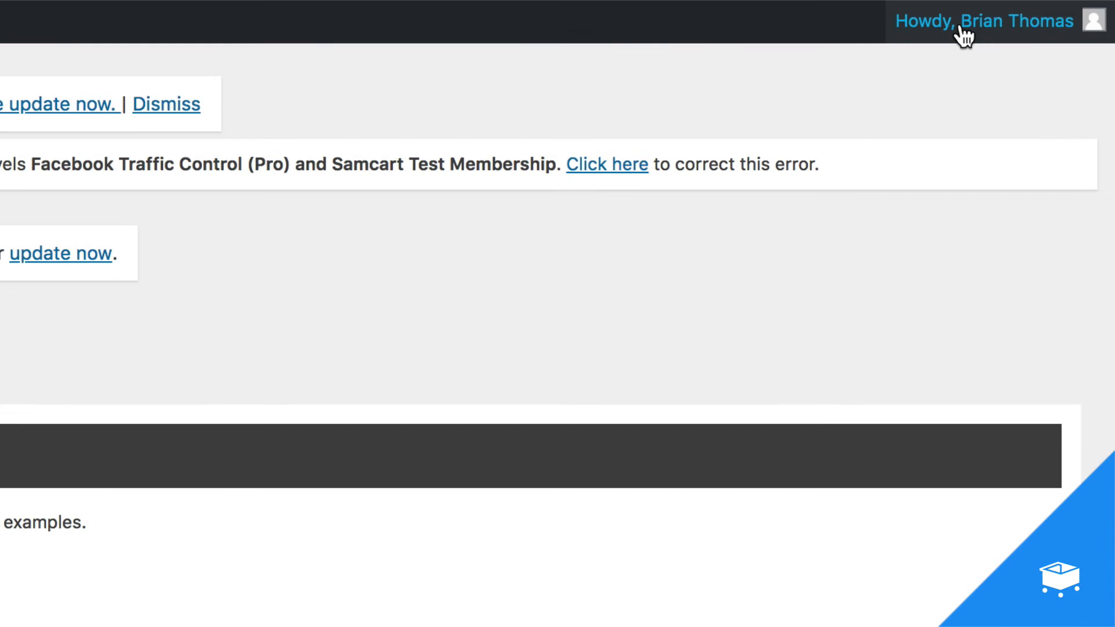
left_click(984, 21)
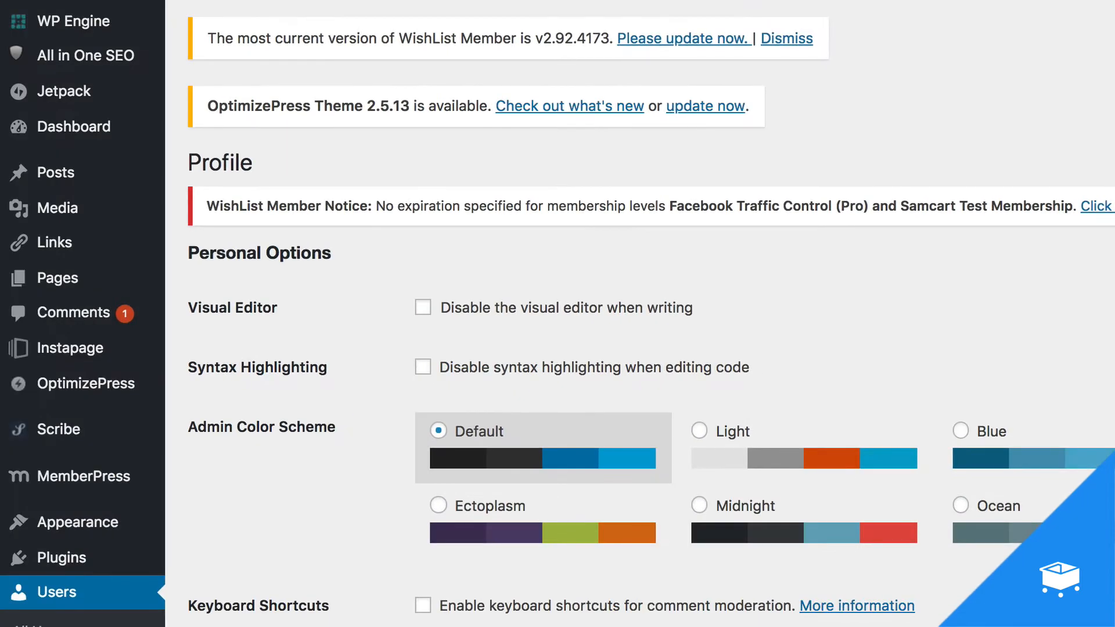
scroll("down", 3)
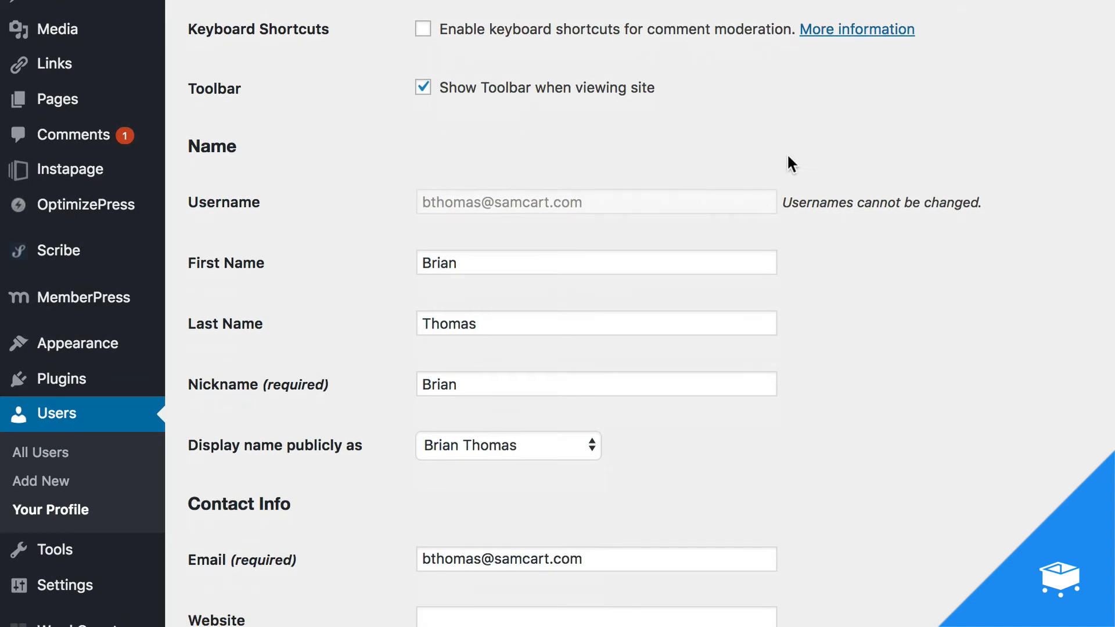
mouse_move(435, 220)
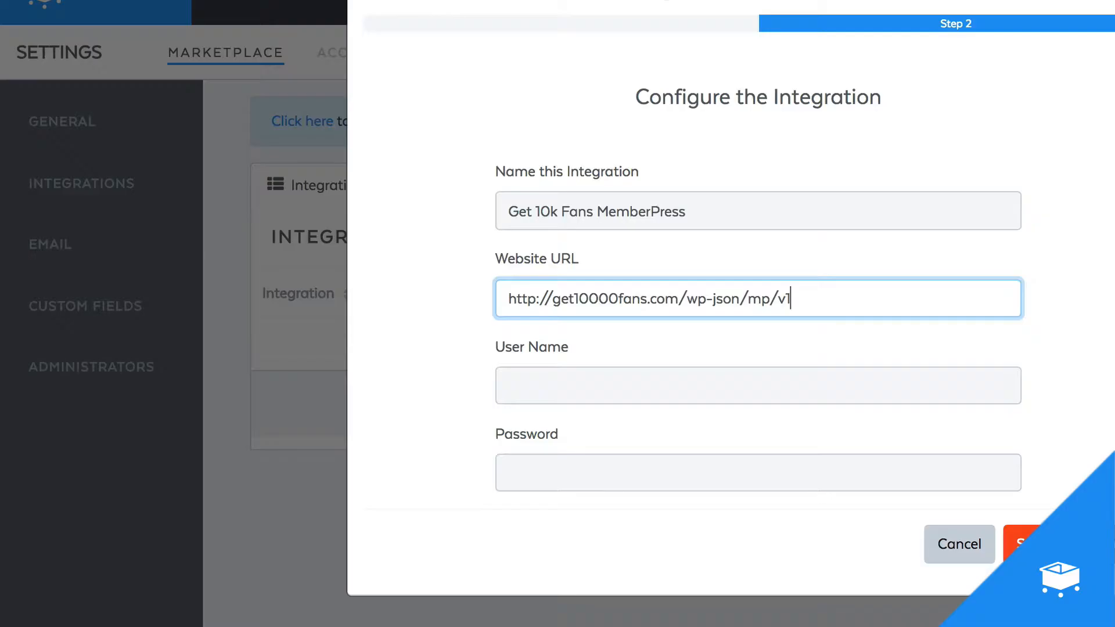
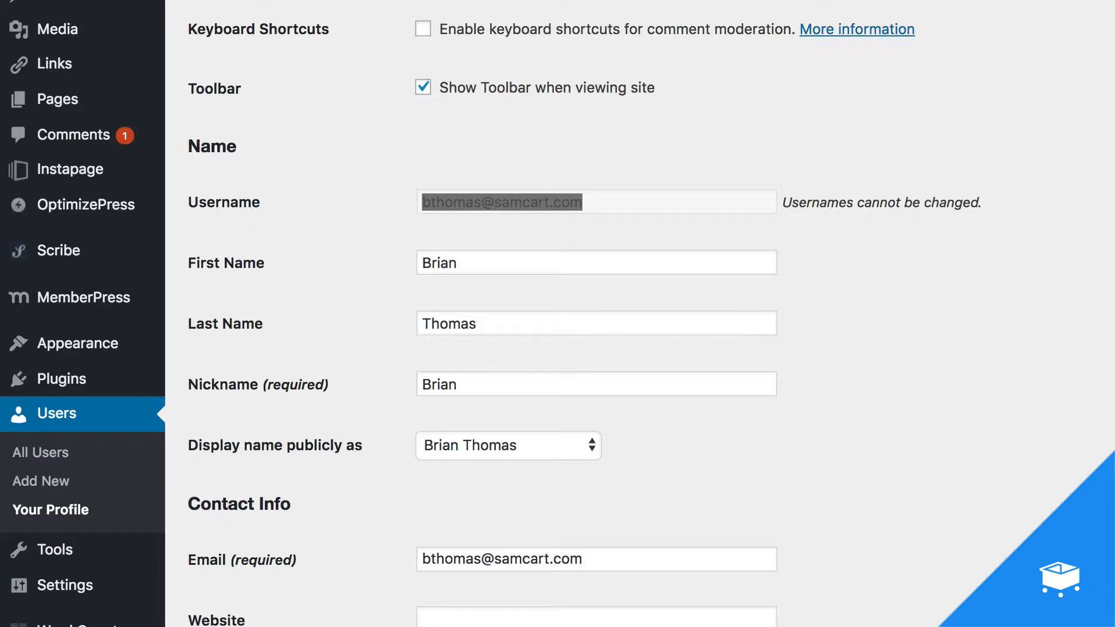
- Create a new application password named 'SamCart Potent Test Account'
scroll("down", 3)
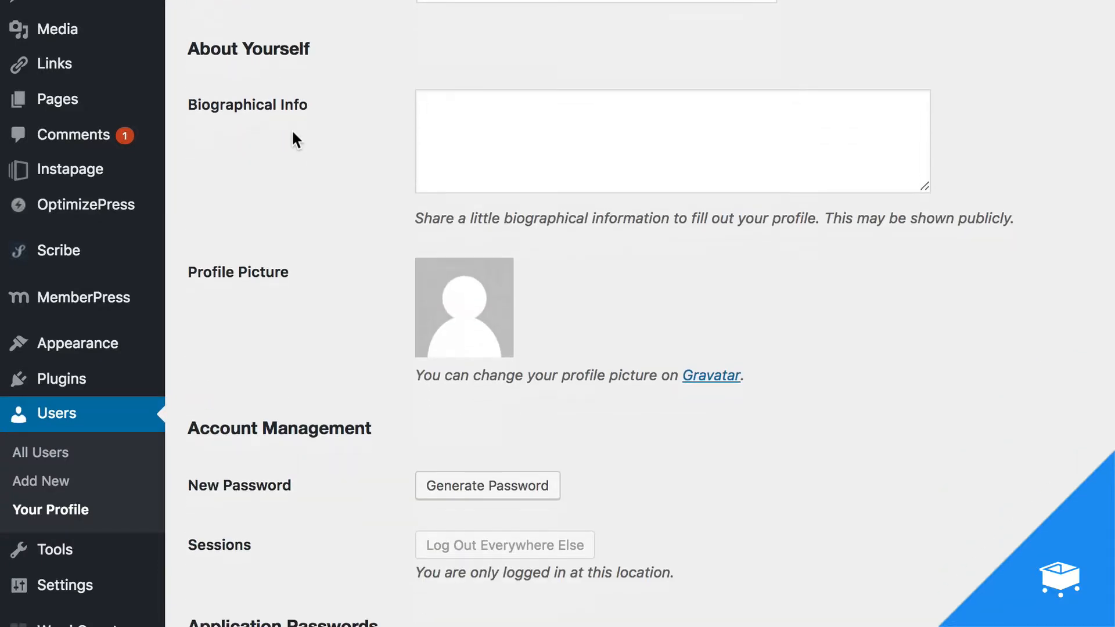
scroll("down", 3)
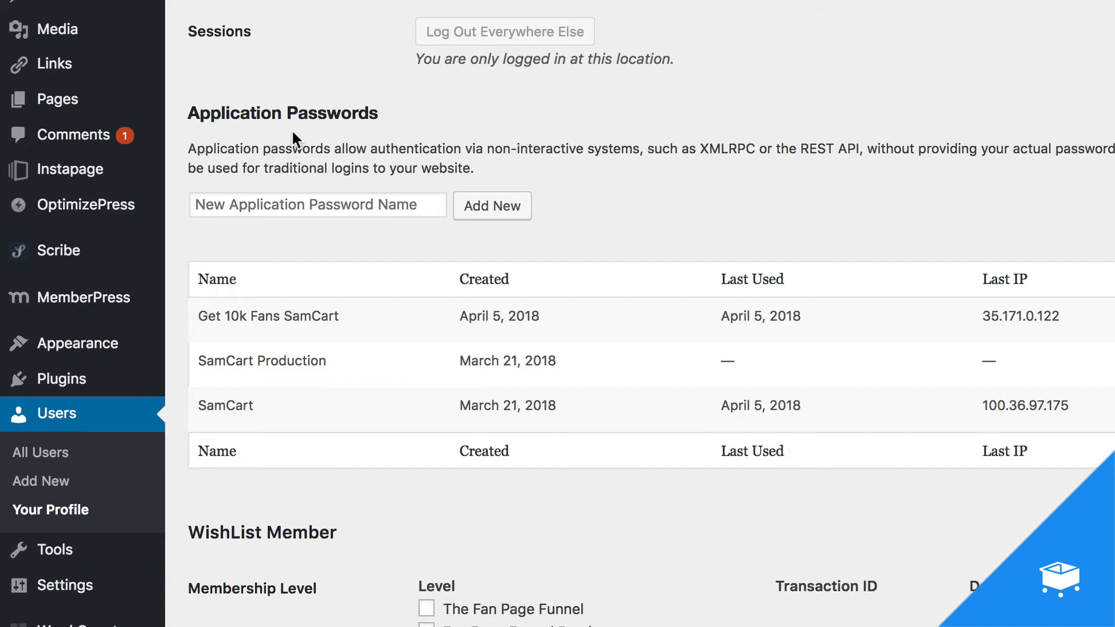
left_click(317, 205)
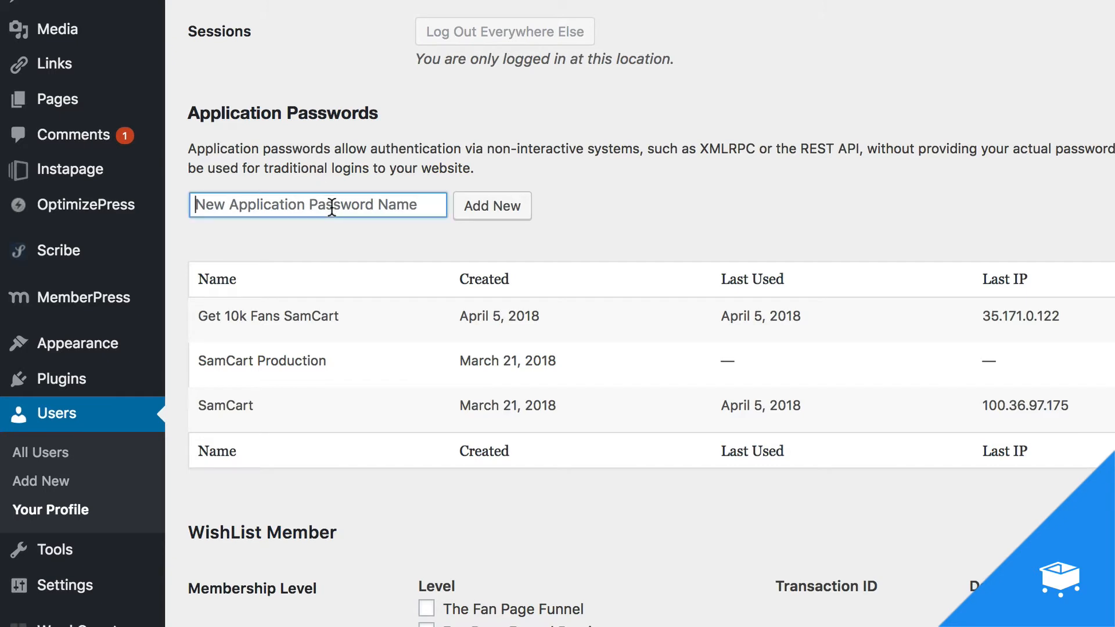
type("SamCart Potent Test Account")
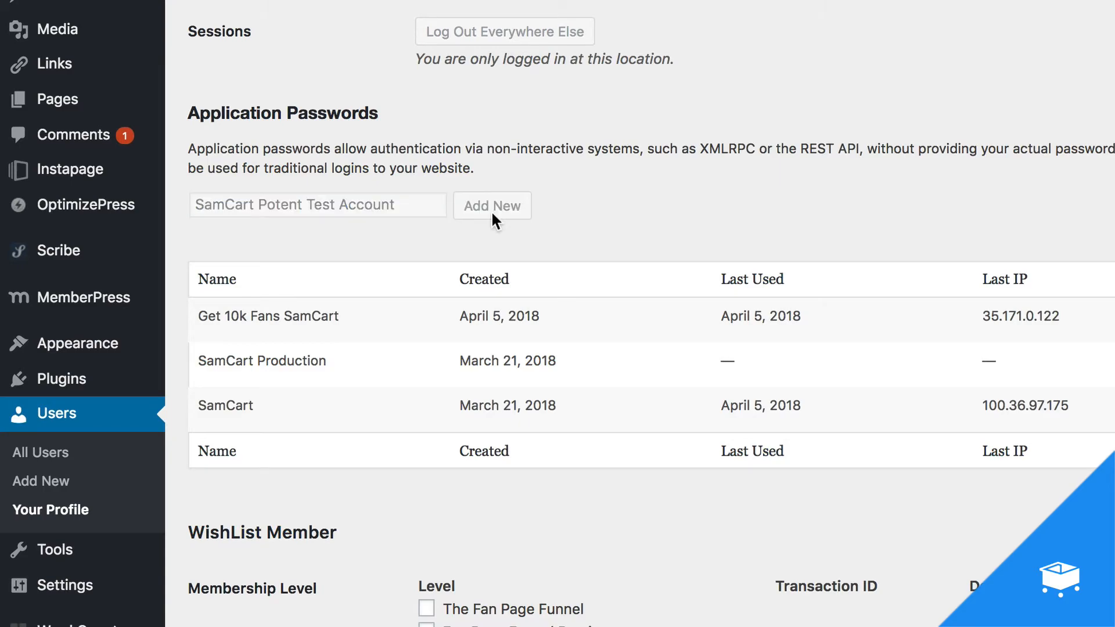
left_click(491, 206)
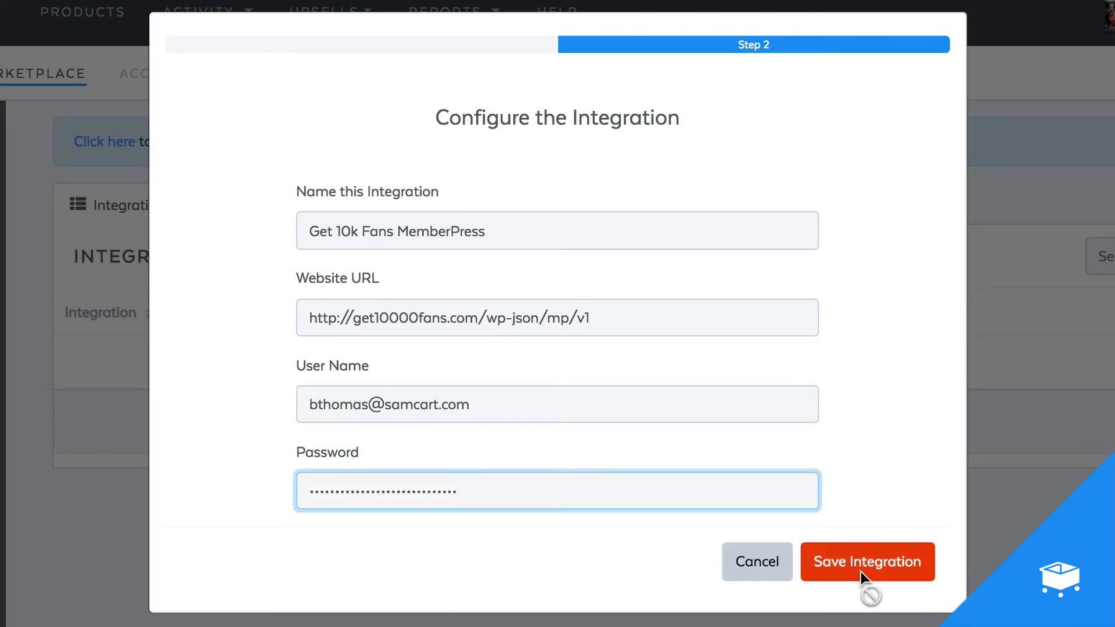
- Save the Get 10k Fans MemberPress integration and return to Products
left_click(866, 562)
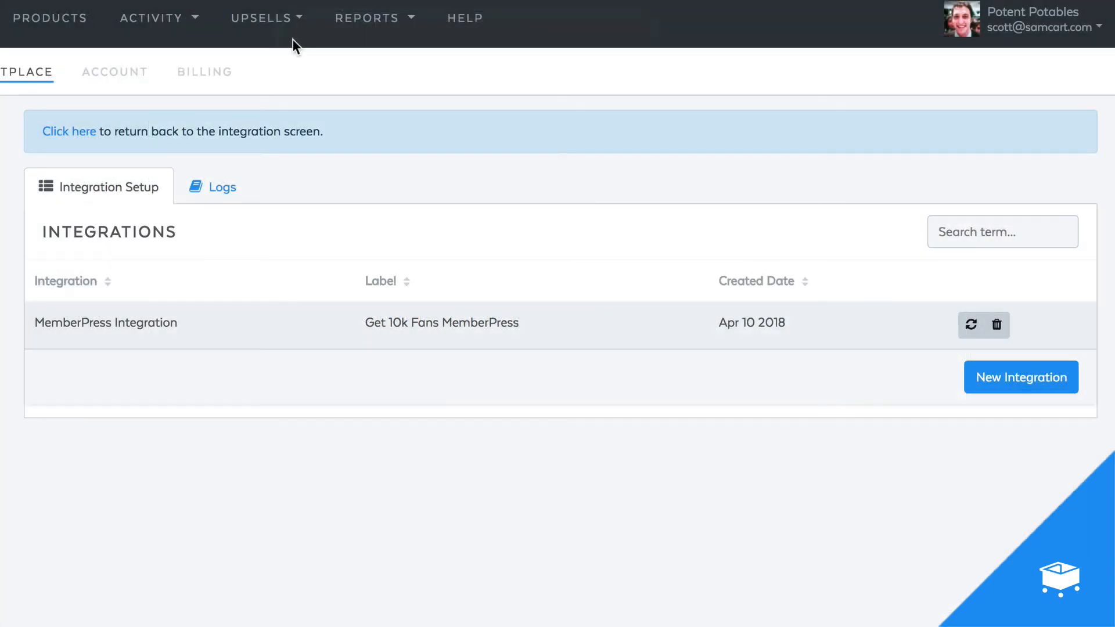
left_click(50, 17)
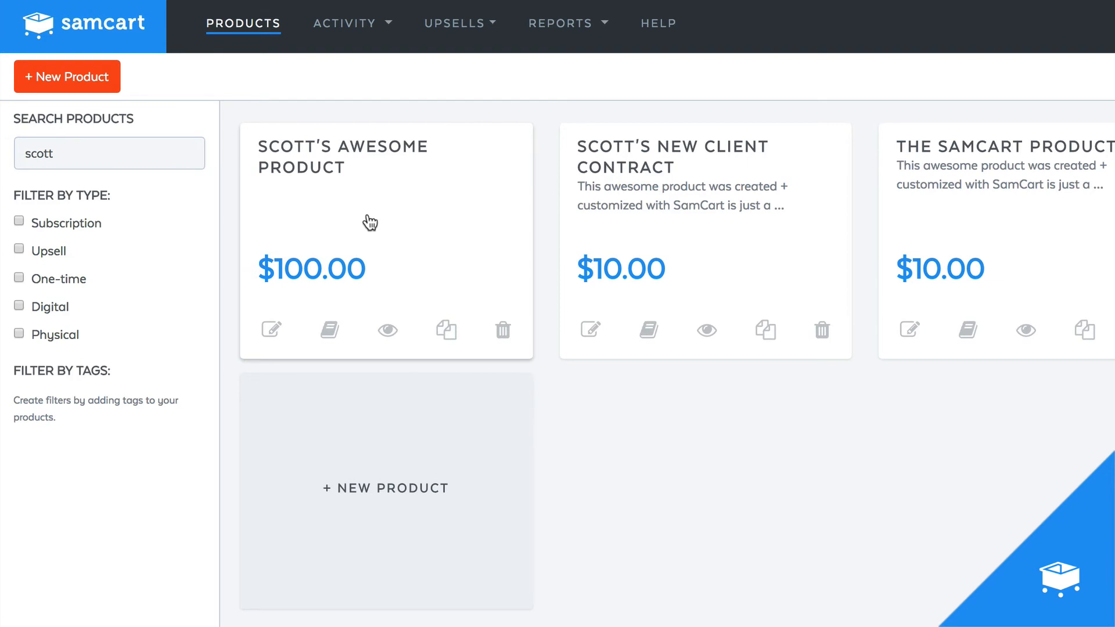
- Edit the $100.00 product and go to its Beta Integrations section
left_click(271, 329)
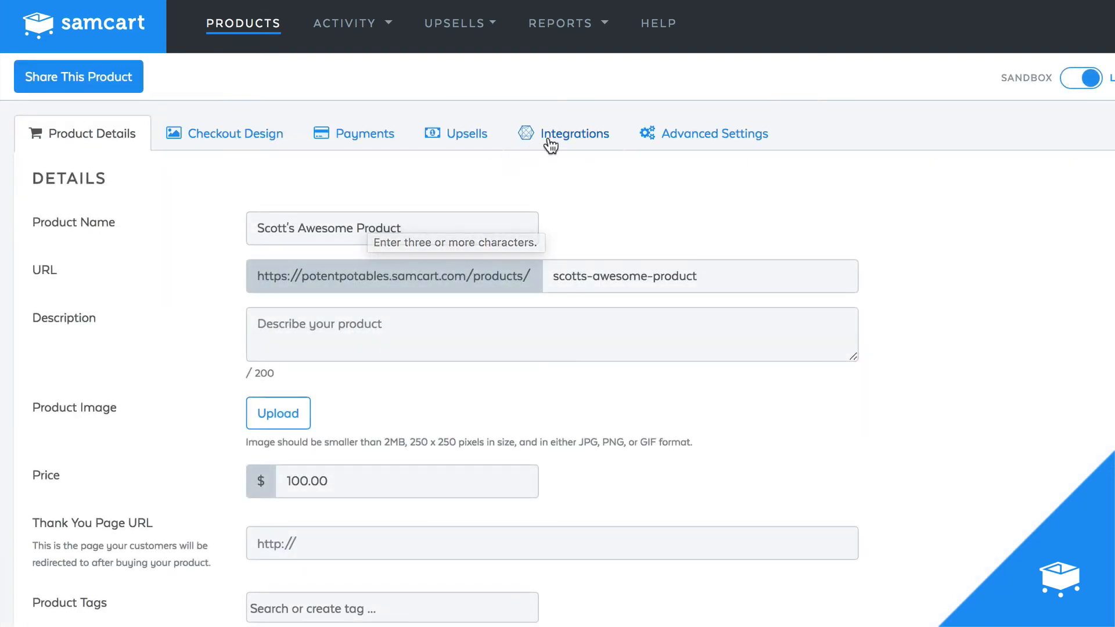
left_click(575, 133)
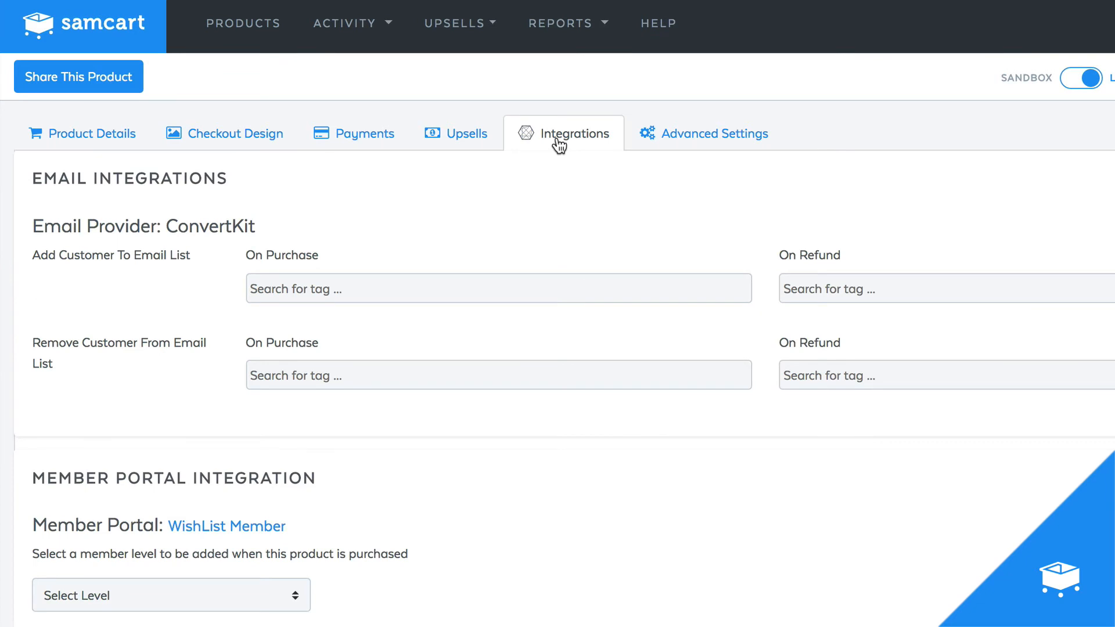
scroll("down", 3)
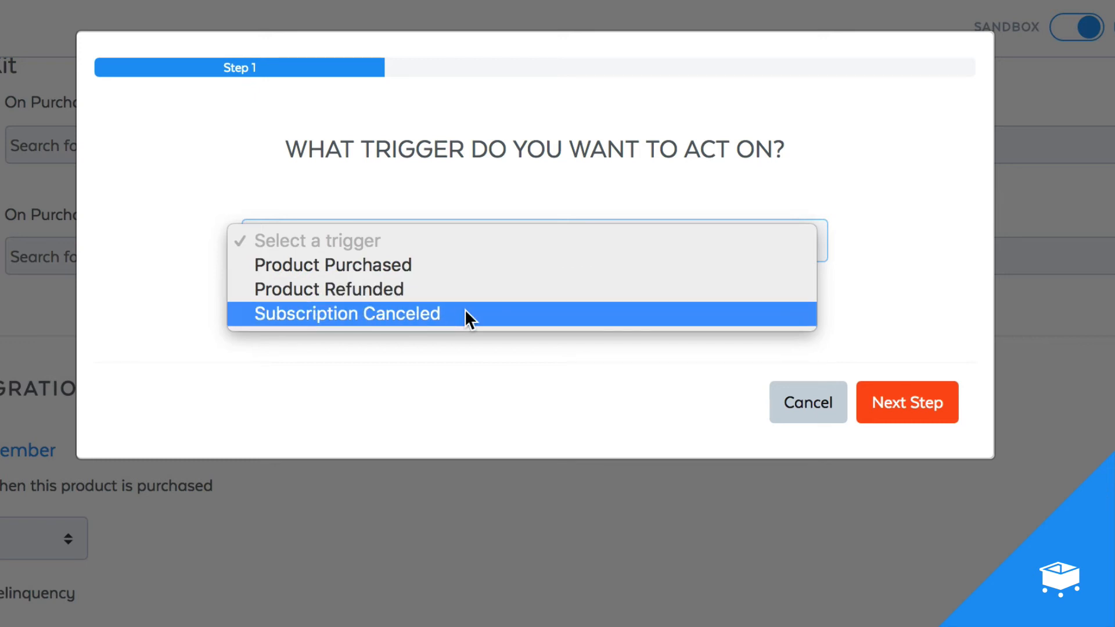
- Add a rule: Product Purchased grants Paid Membership B via Get 10k Fans MemberPress
left_click(332, 265)
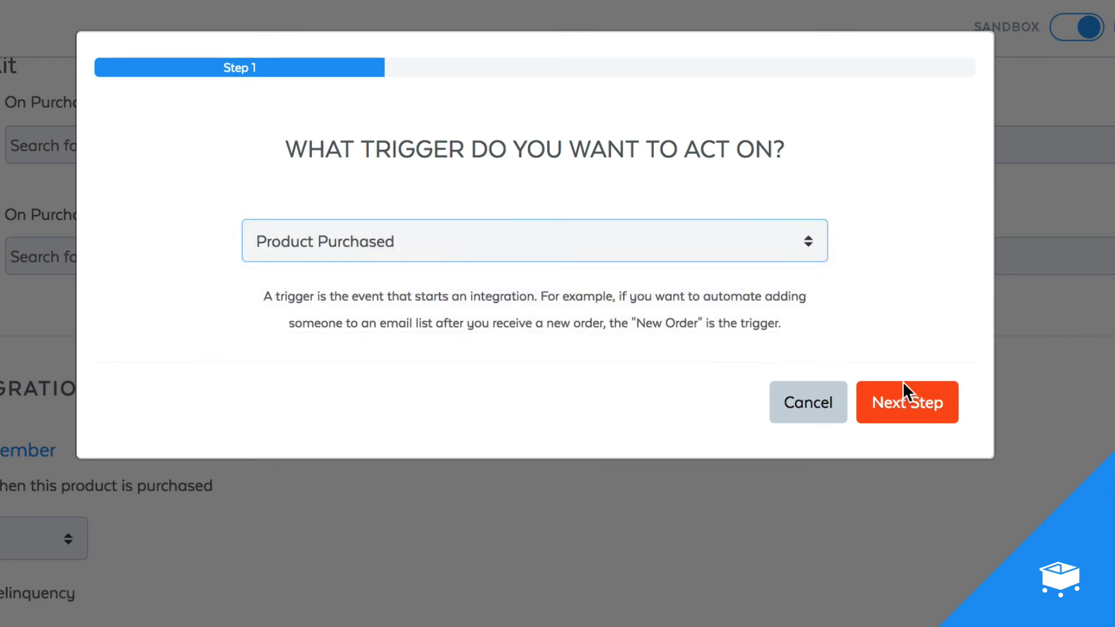
left_click(907, 402)
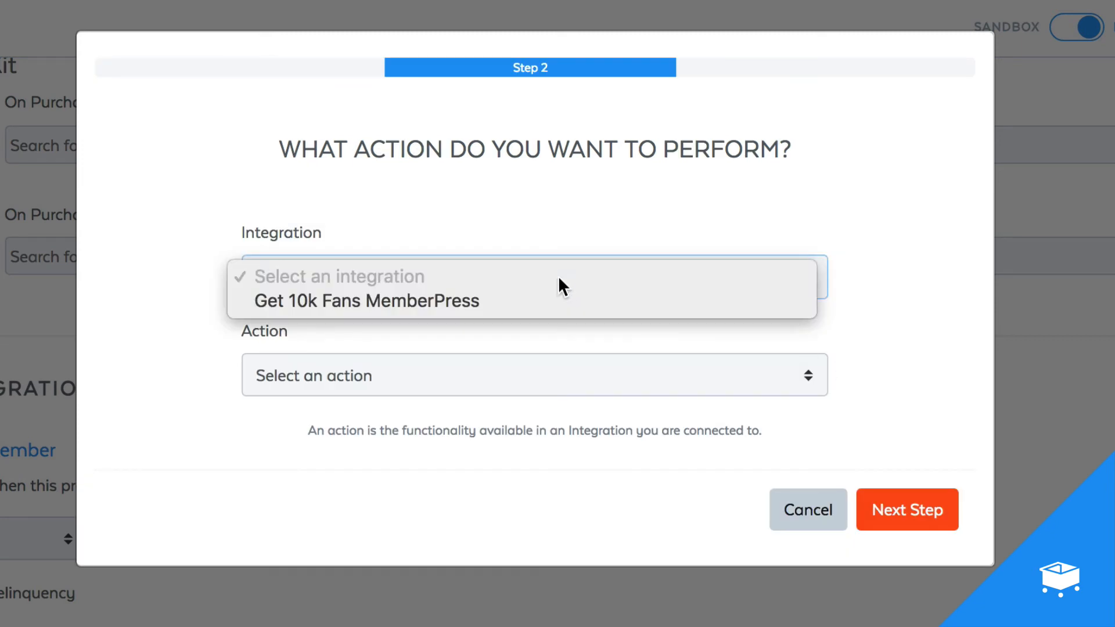
left_click(365, 299)
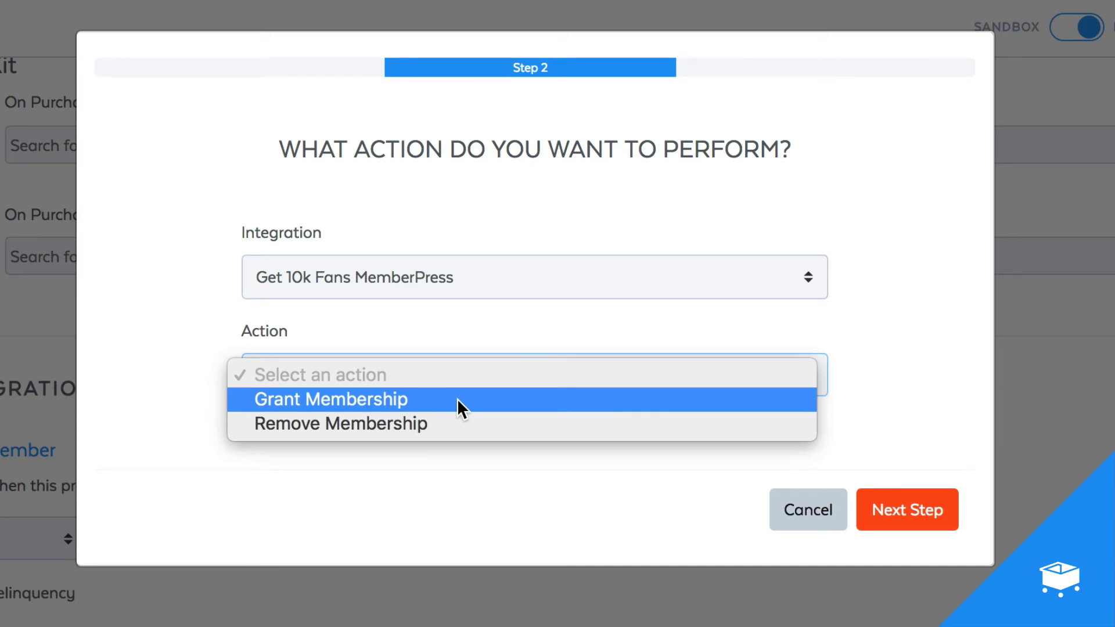
left_click(330, 398)
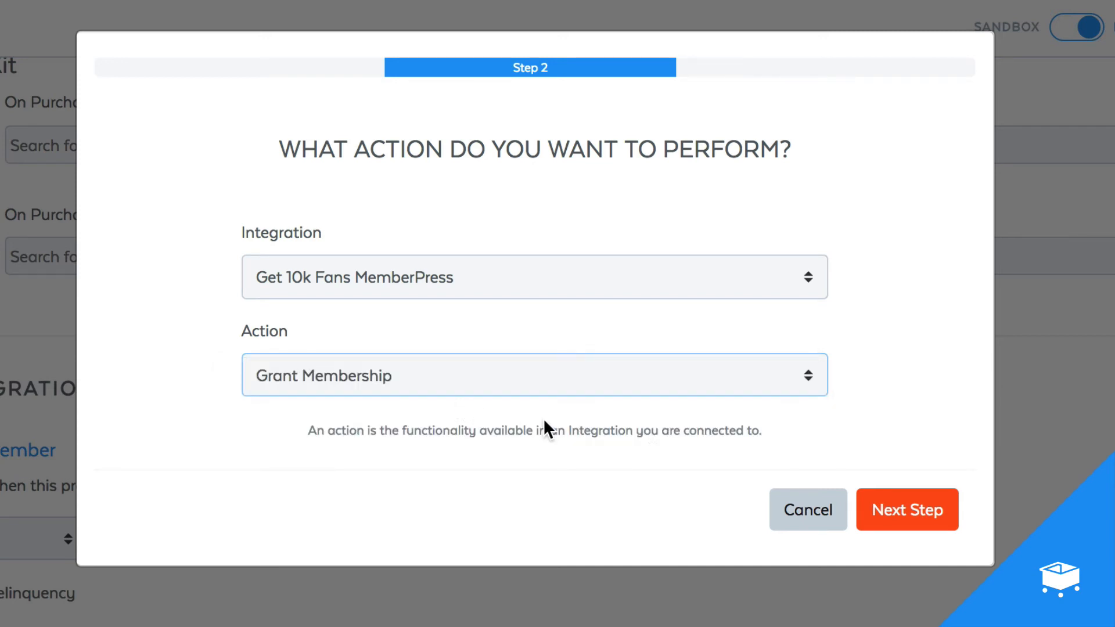
left_click(906, 509)
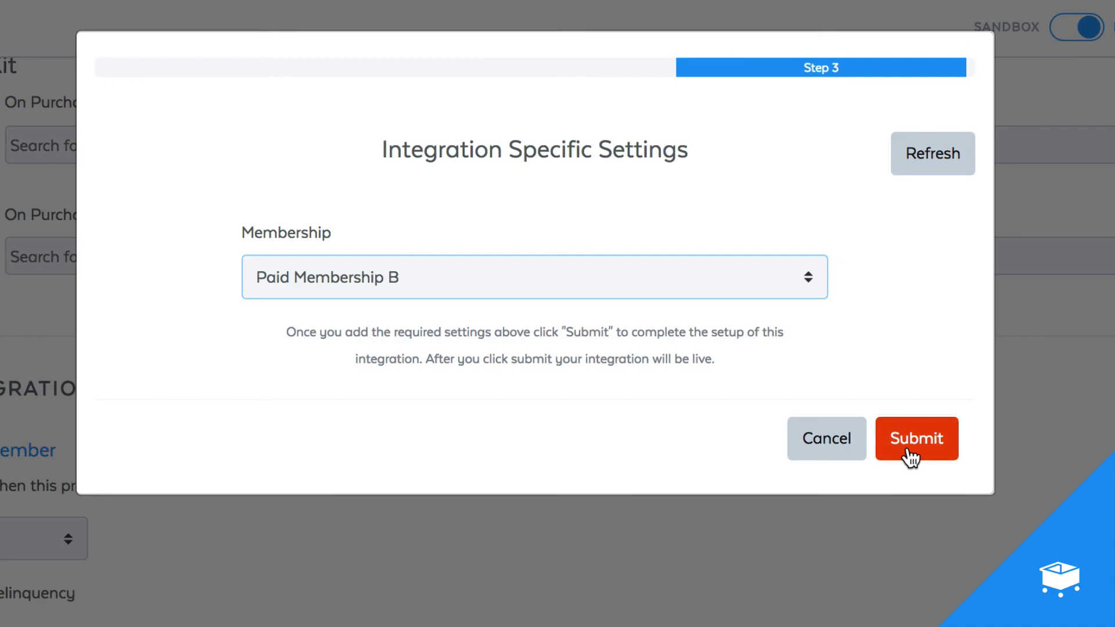
left_click(916, 438)
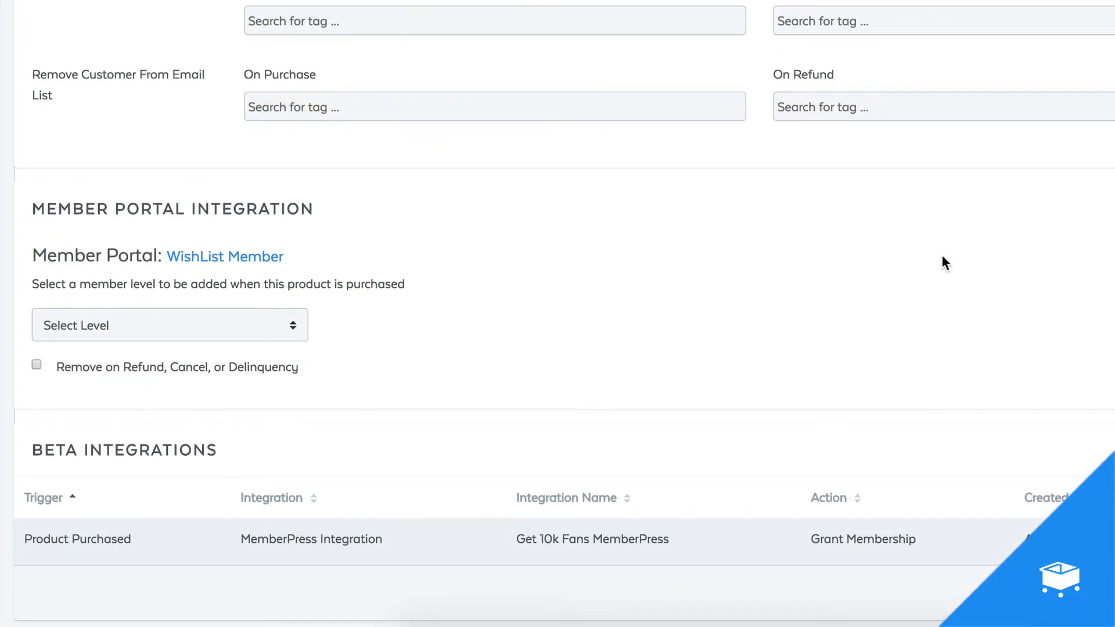
mouse_move(952, 272)
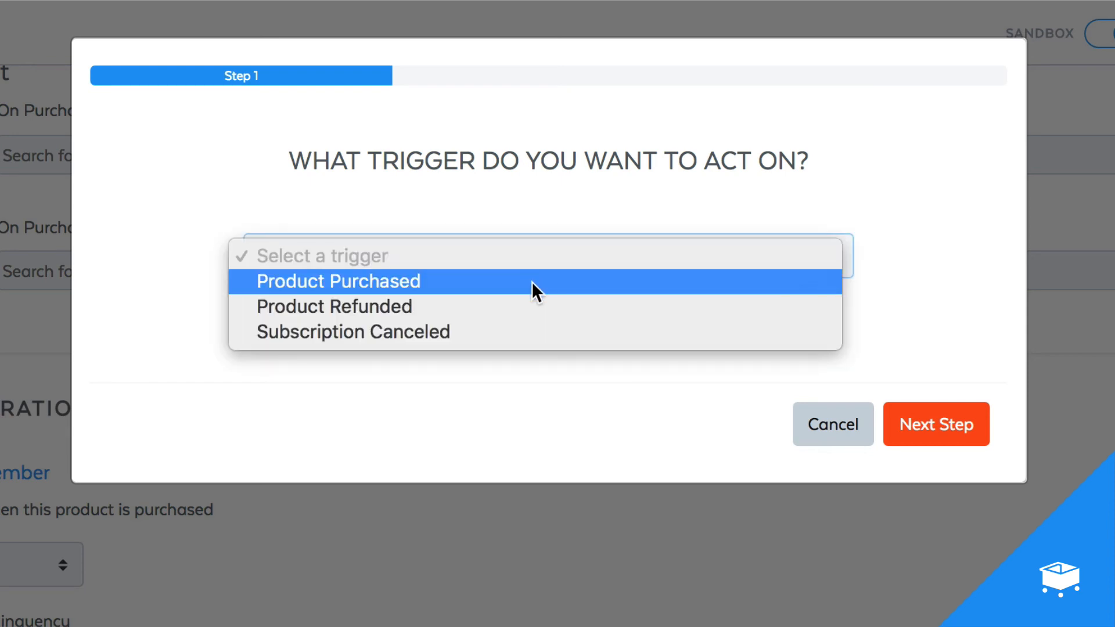
- Add a rule: Product Refunded removes Paid Membership B via Get 10k Fans MemberPress
left_click(333, 306)
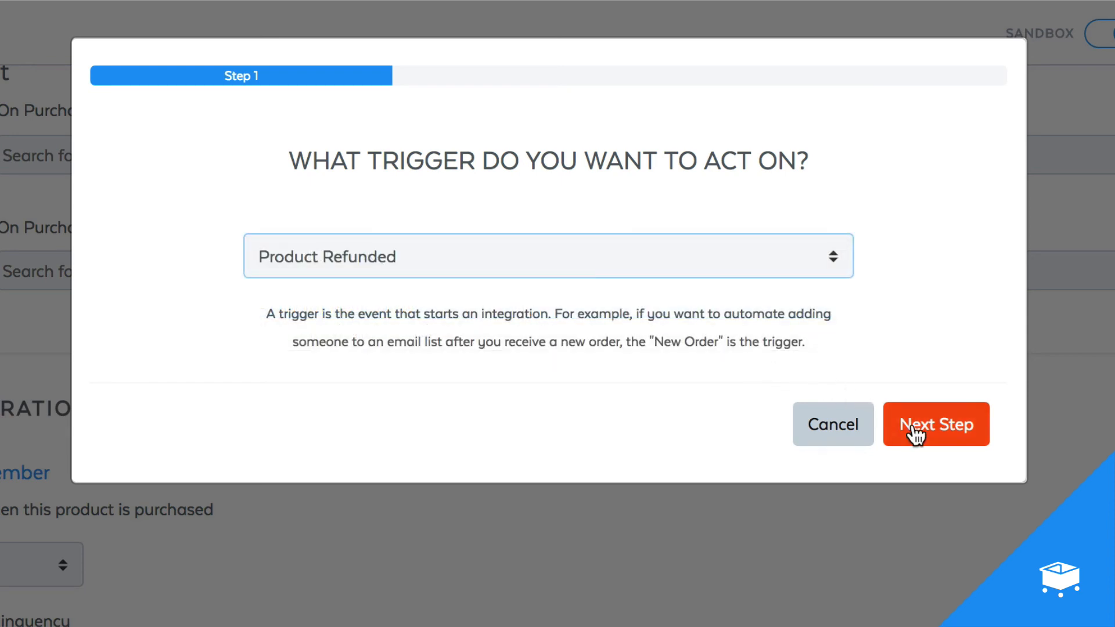
left_click(936, 424)
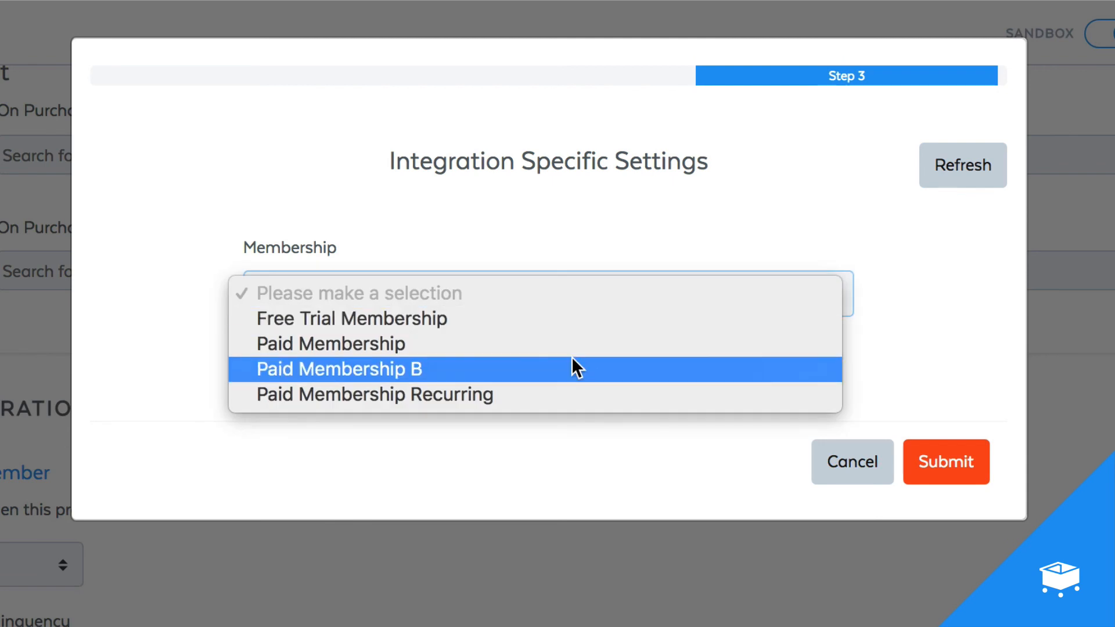
left_click(339, 369)
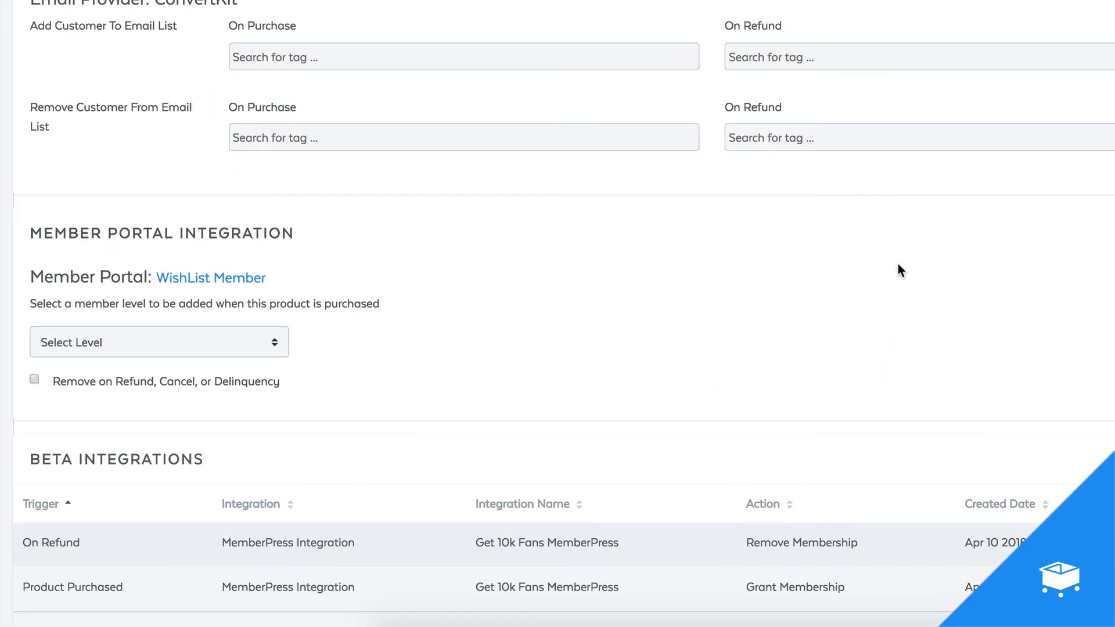
scroll("down", 3)
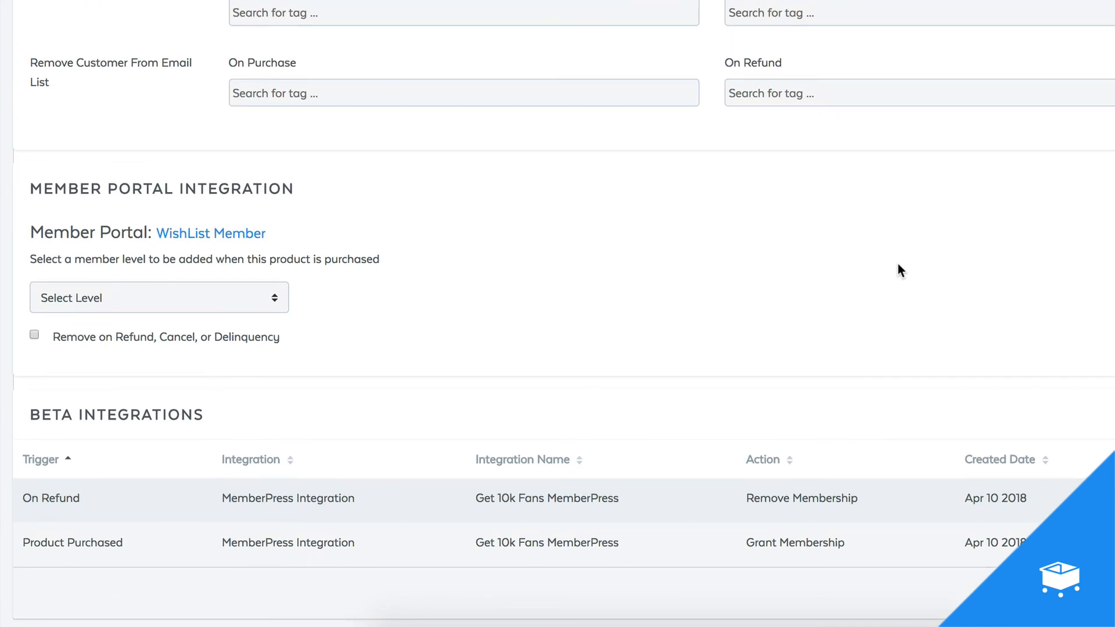